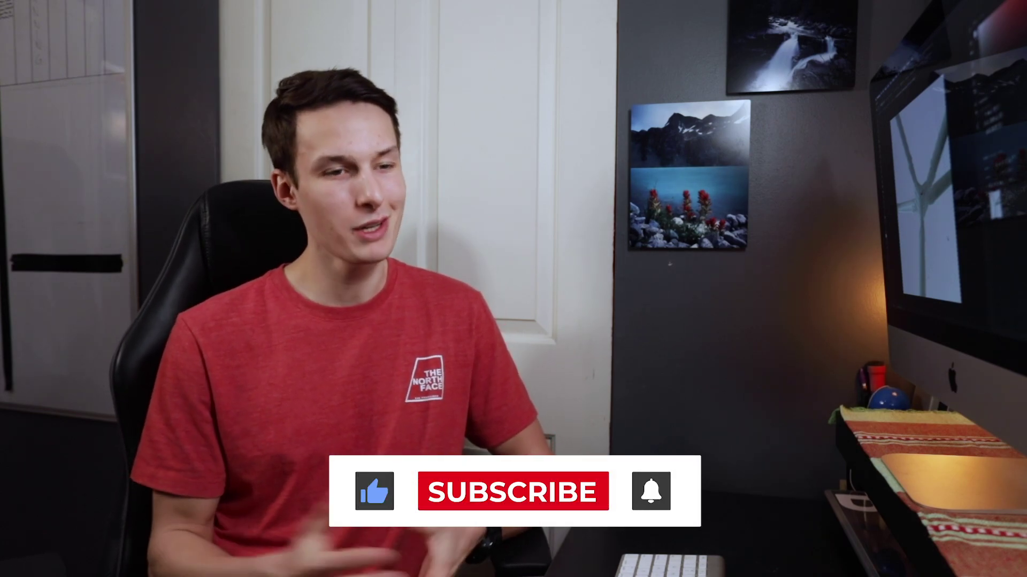
left_click(513, 491)
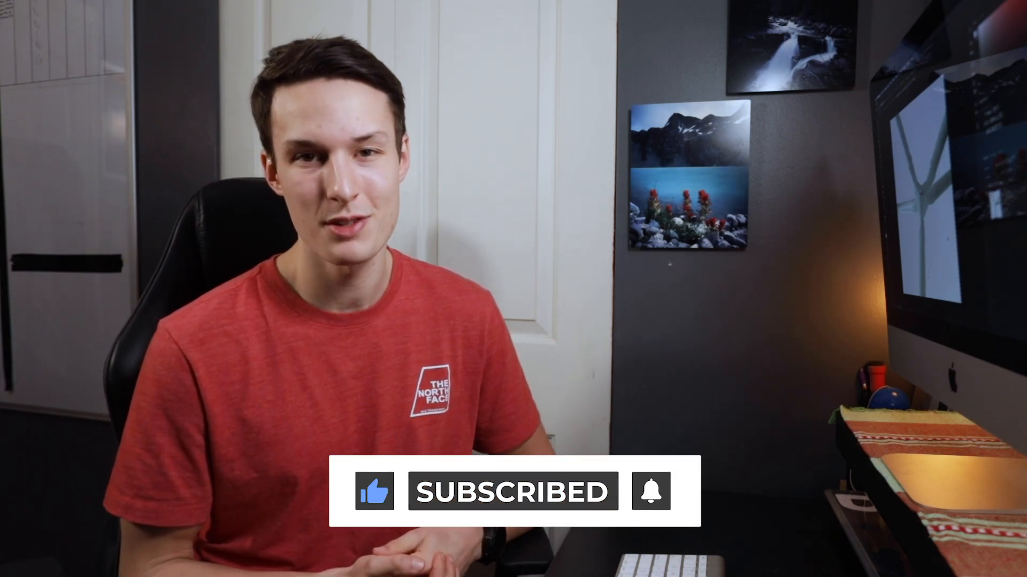
left_click(649, 491)
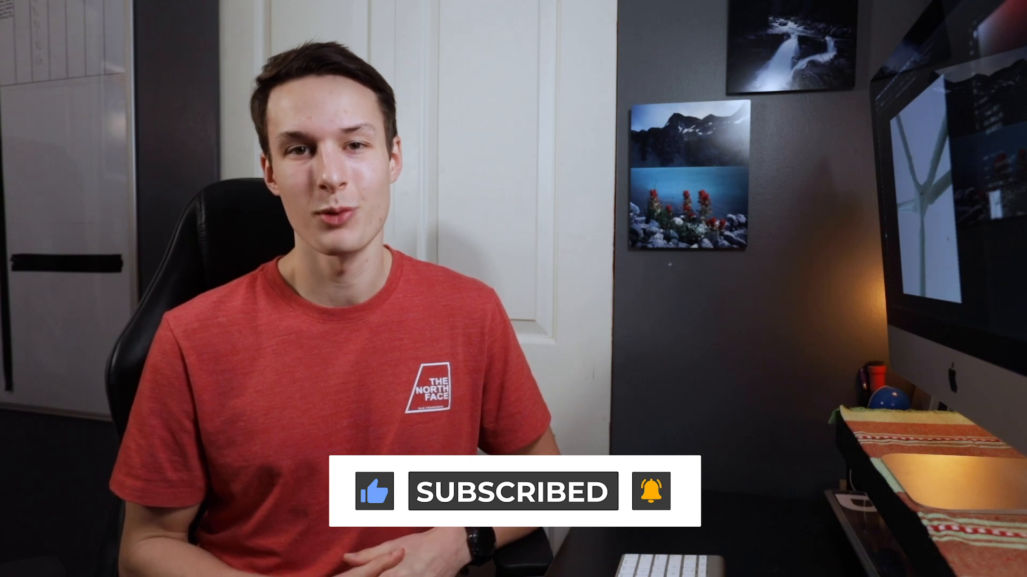